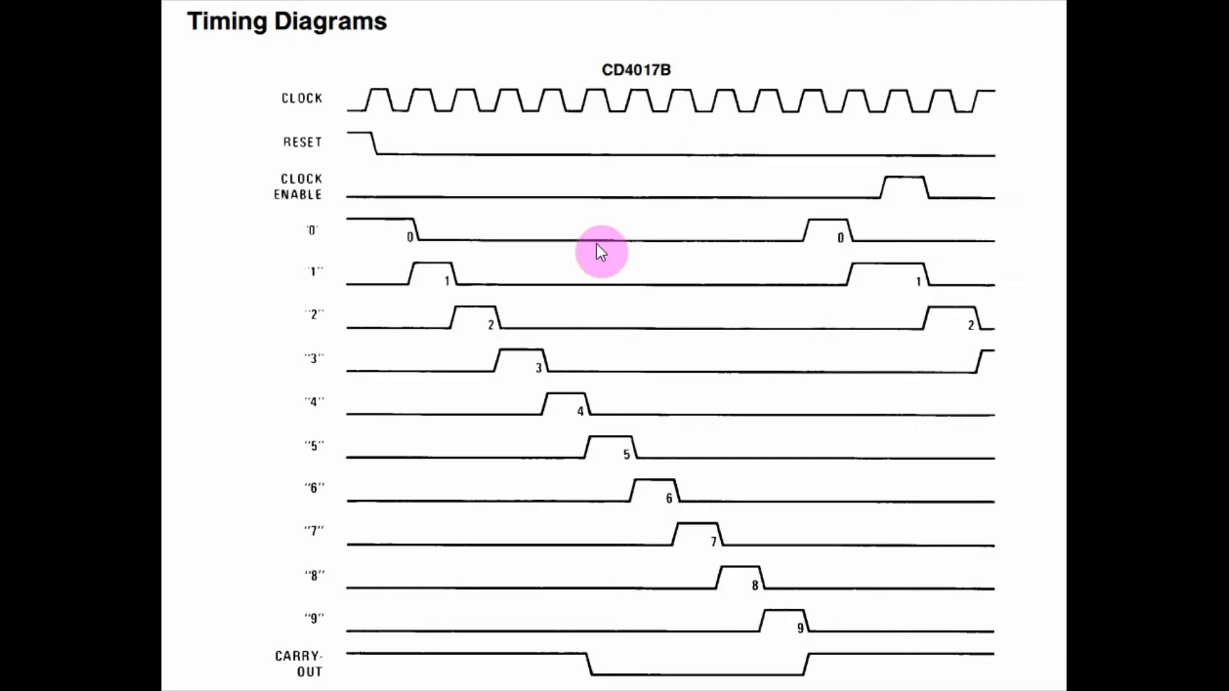
mouse_move(660, 182)
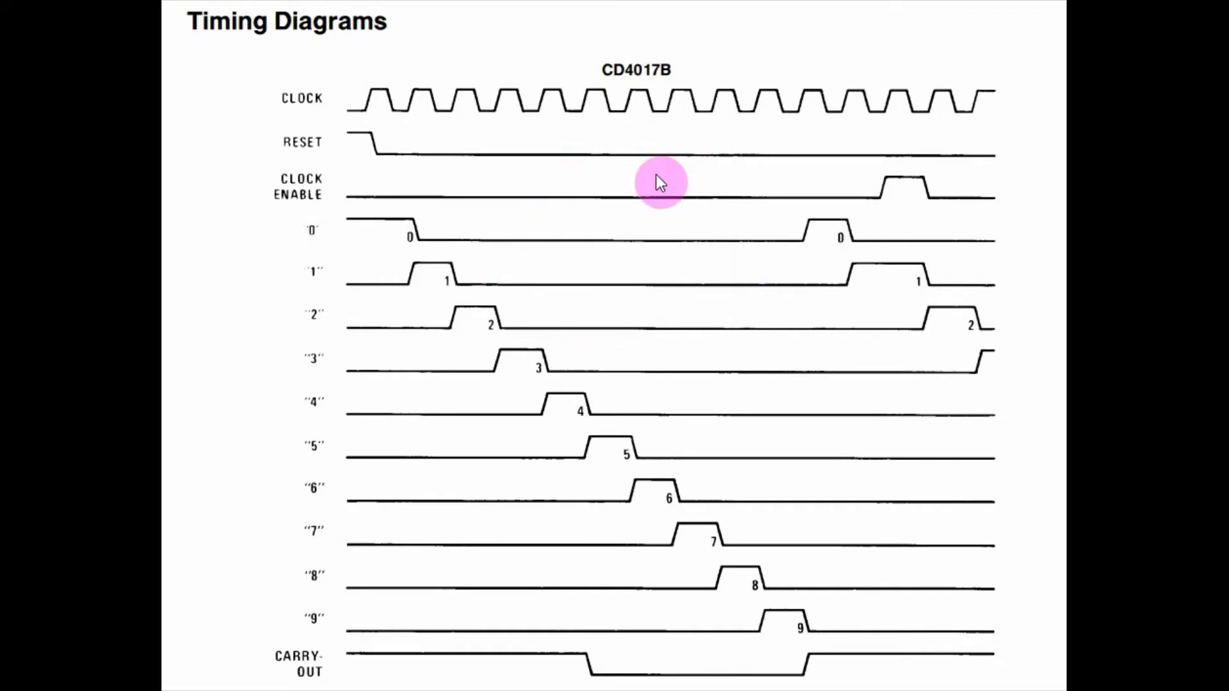